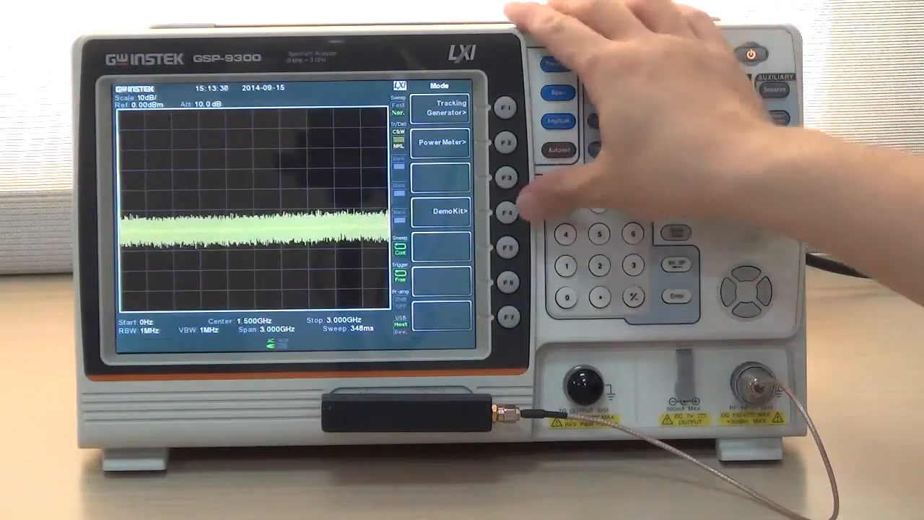
- Turn the demo kit on and choose FSK modulation
click(505, 214)
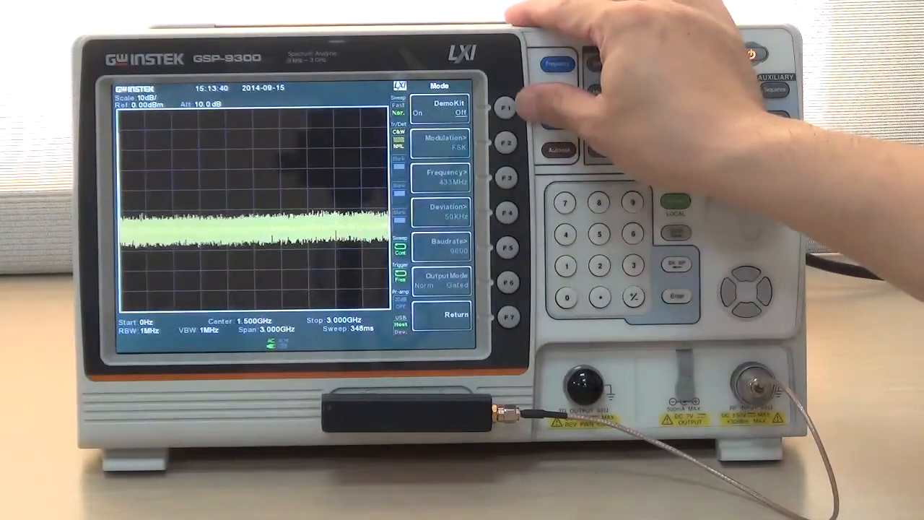
click(505, 110)
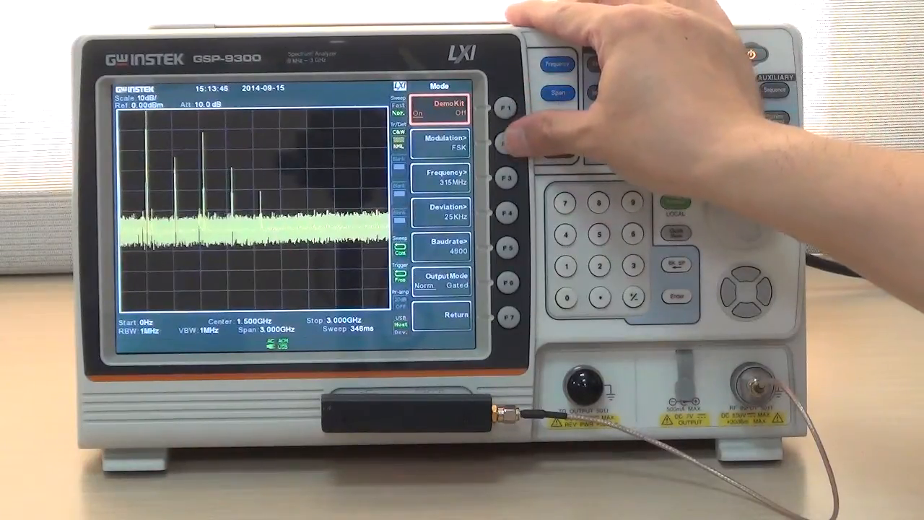
click(506, 143)
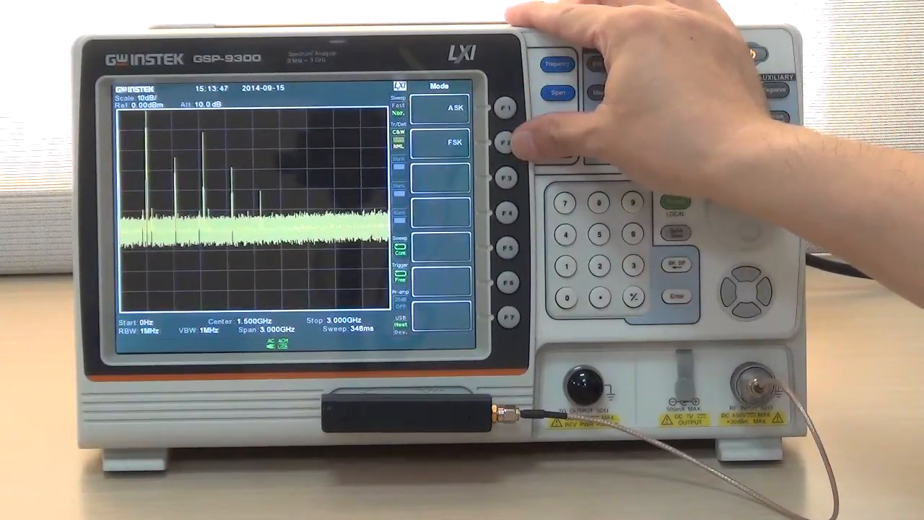
click(505, 143)
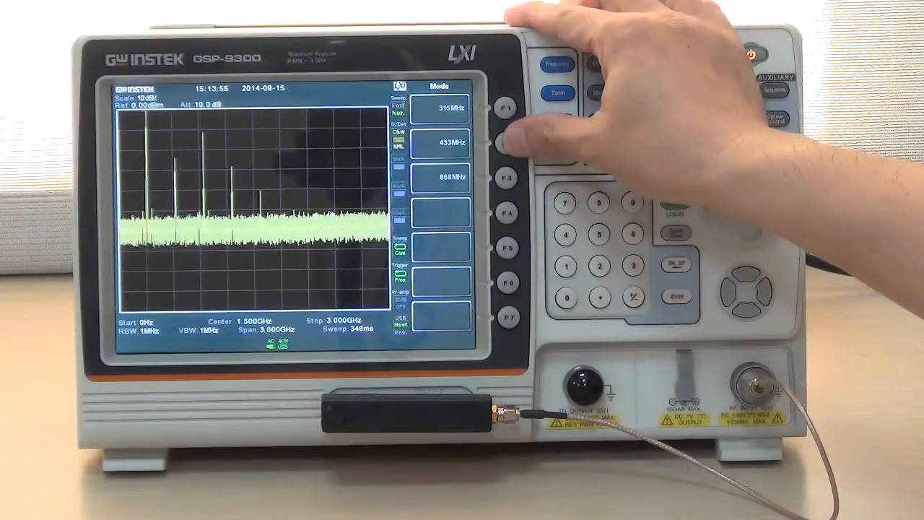
- Set the demo carrier to 433 MHz, deviation to 50 kHz and baudrate to 9600
click(504, 141)
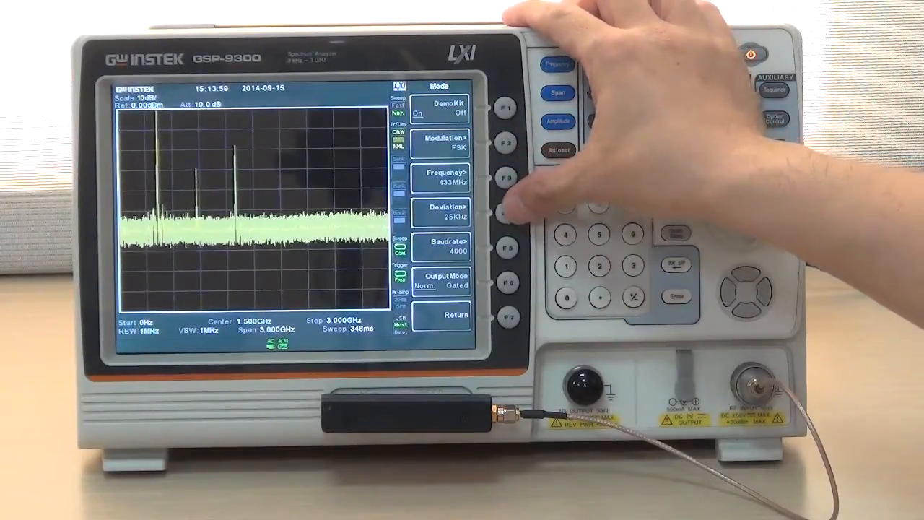
click(506, 212)
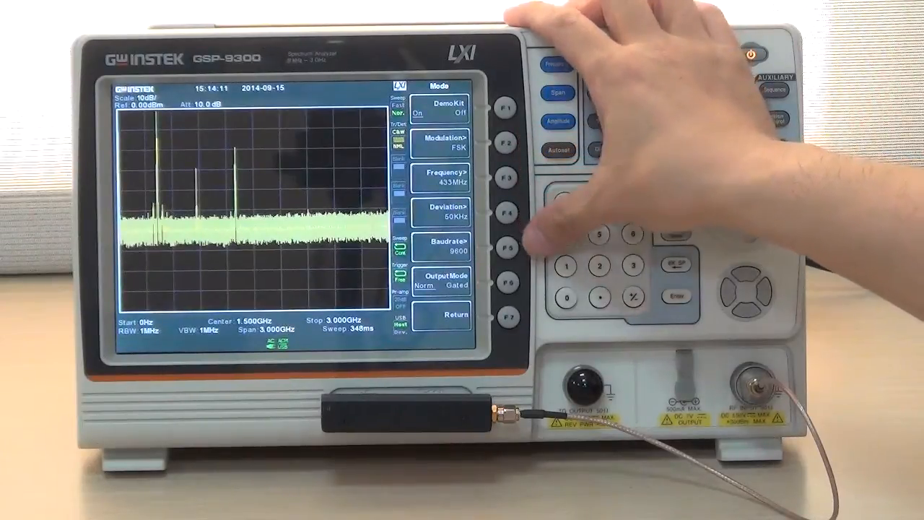
click(506, 285)
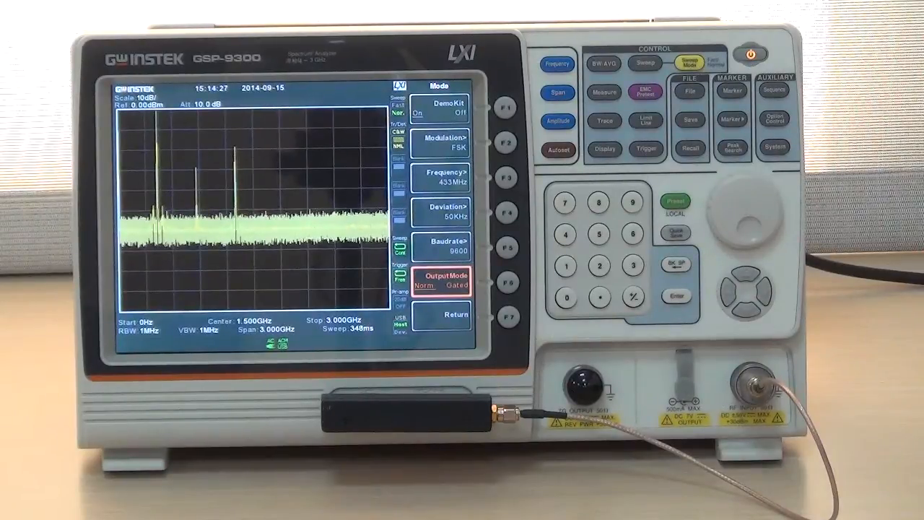
- Set the center frequency to 433 MHz and the span to 500 kHz
click(556, 64)
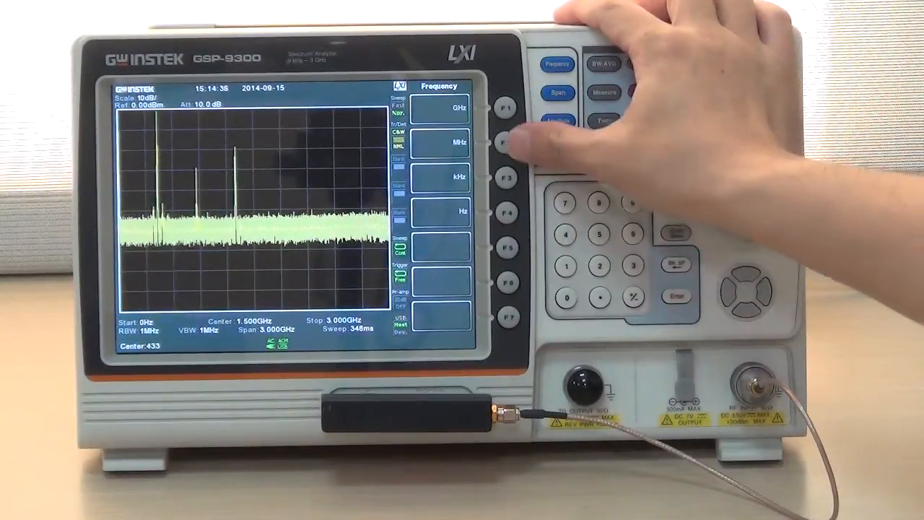
click(556, 63)
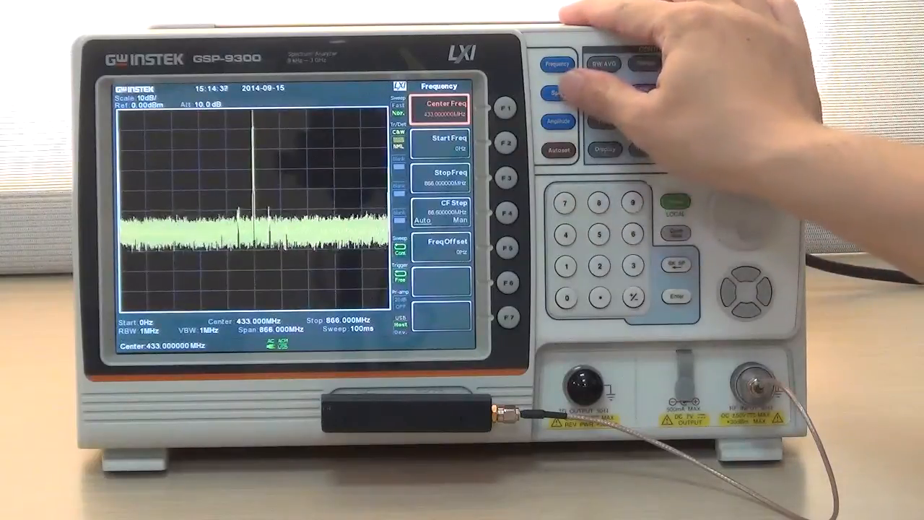
click(557, 96)
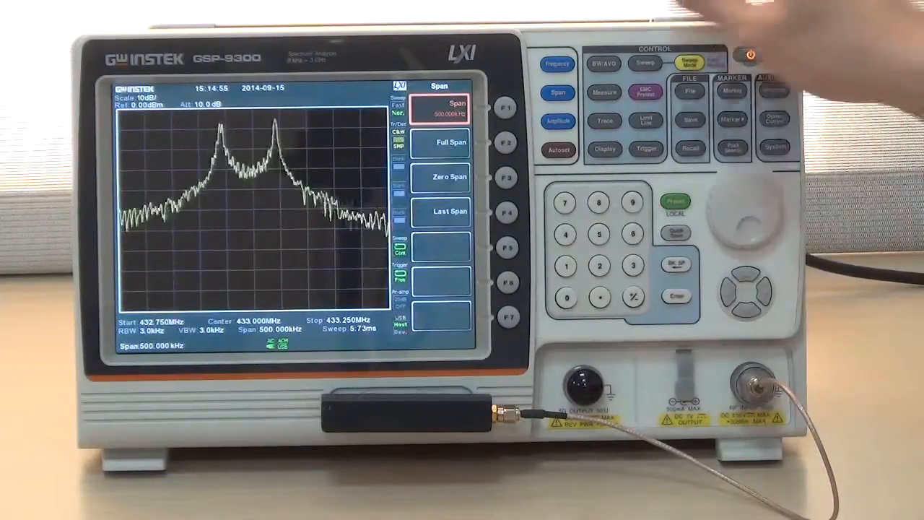
- Turn on FM Analysis via Meas > Demod, showing the 433 MHz measurement table
click(604, 93)
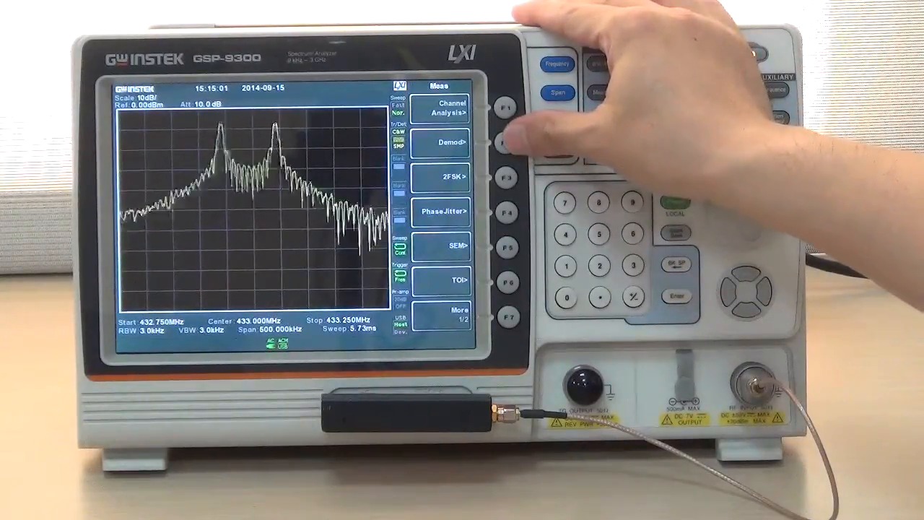
click(506, 143)
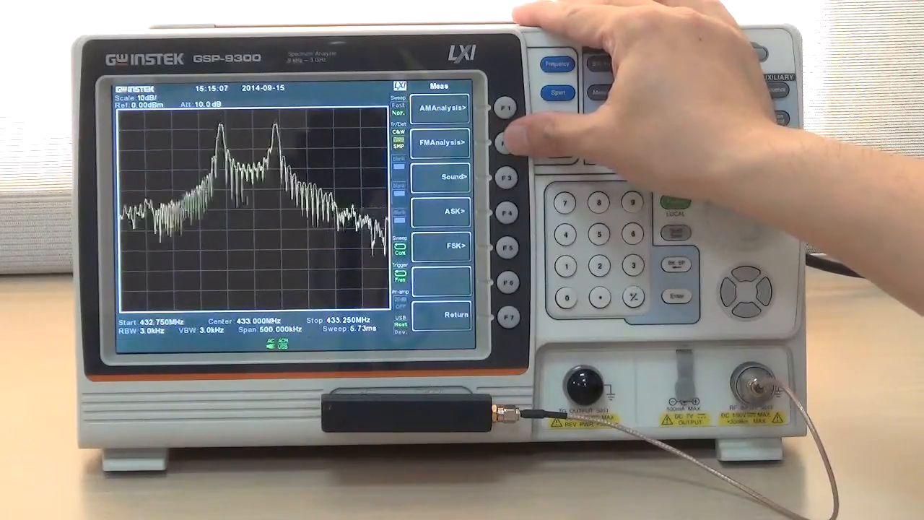
click(504, 142)
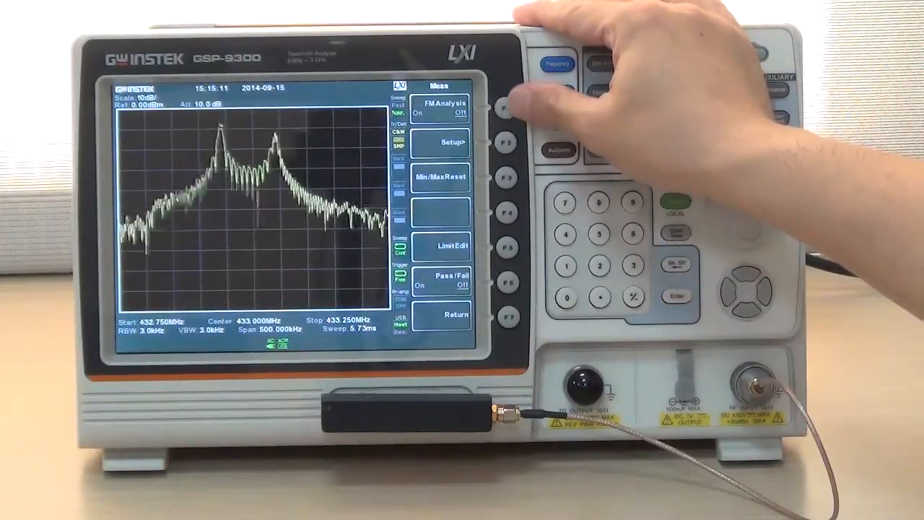
click(506, 107)
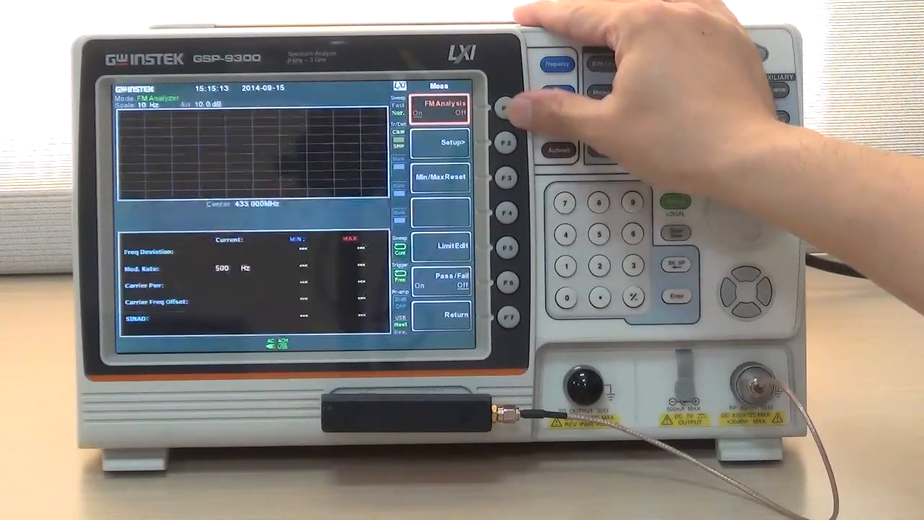
- Turn Pass/Fail judgement on for the FM analysis readouts
click(505, 108)
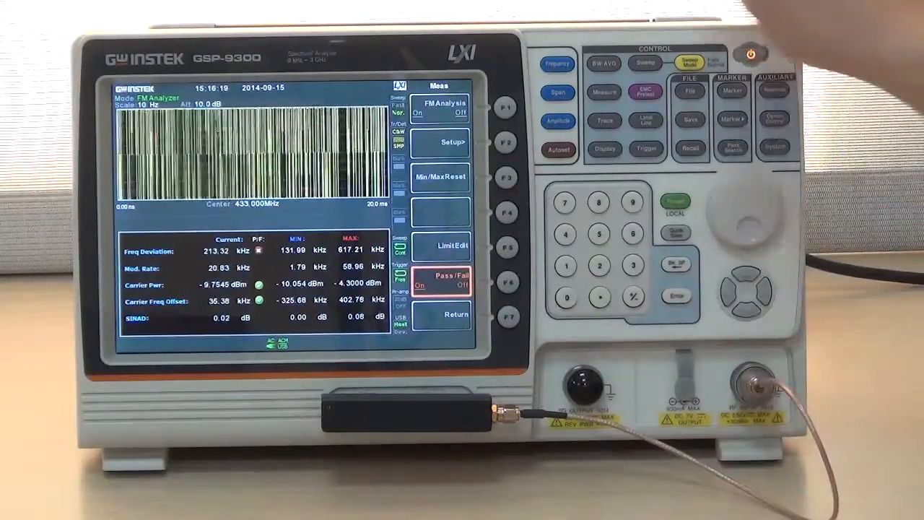
- Set the FM analysis IF bandwidth to 100 kHz in Setup
click(509, 141)
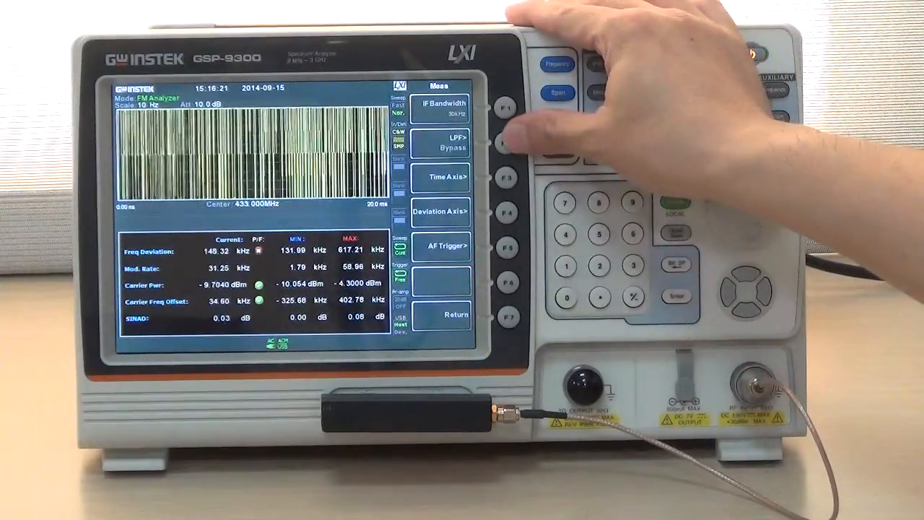
click(506, 106)
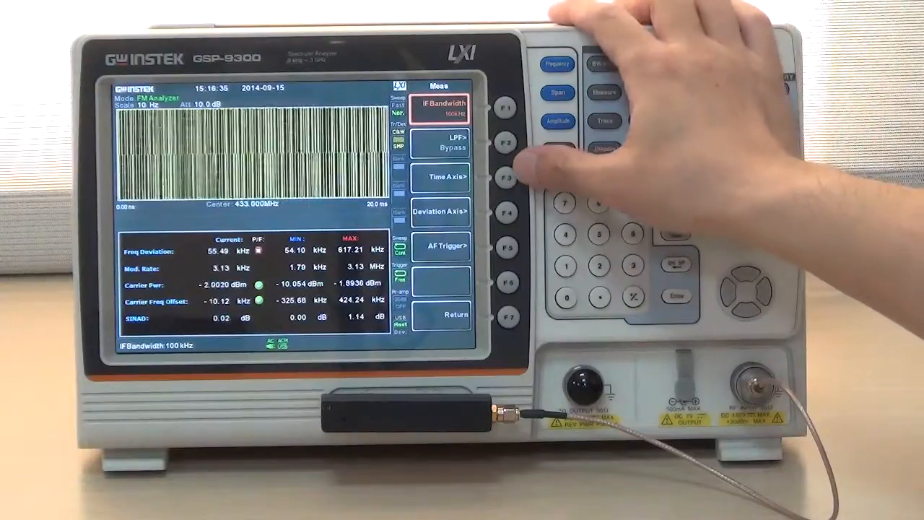
click(556, 148)
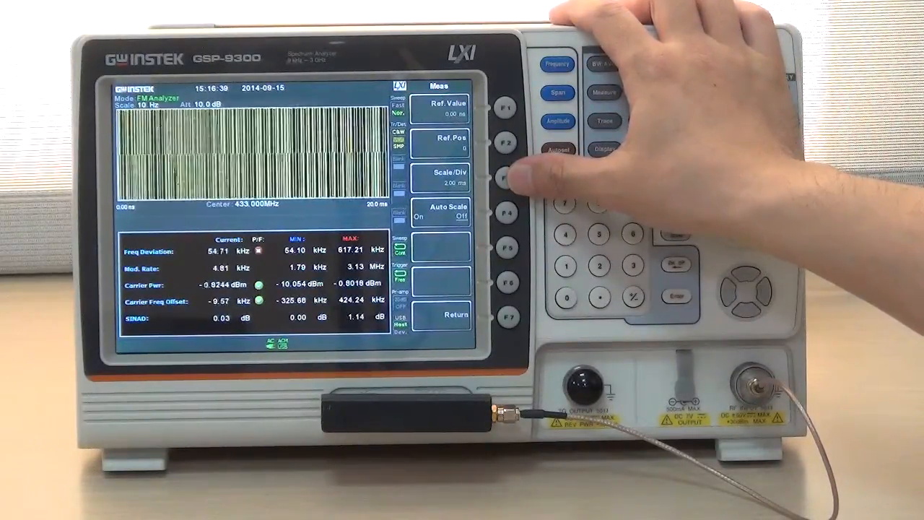
- Set the time axis to 10 ms/div and the deviation axis to 20 kHz/div
click(503, 179)
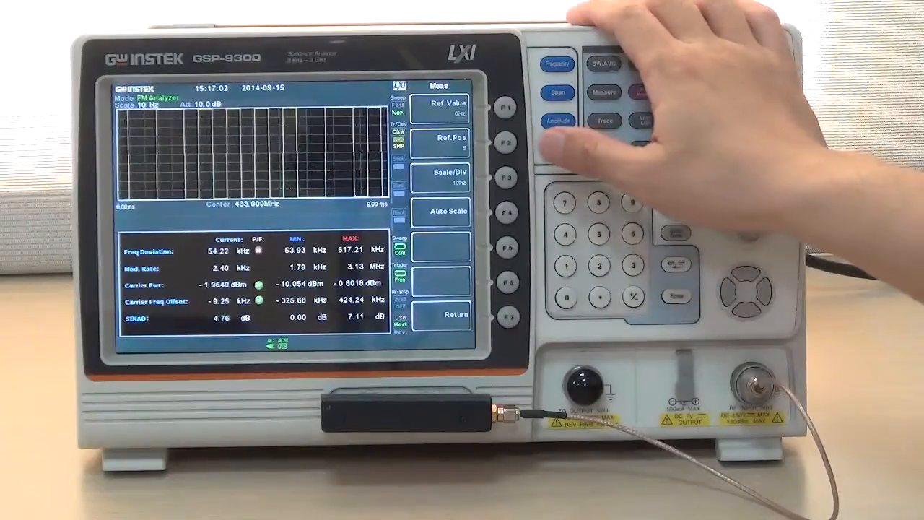
click(506, 176)
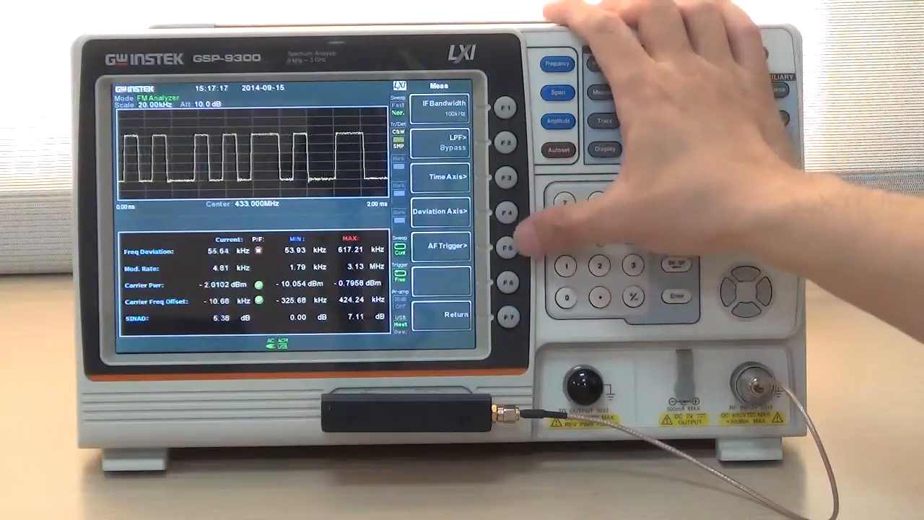
- Set the AF trigger mode, a 0 Hz trigger level and a 2.00 ms stop time
click(507, 248)
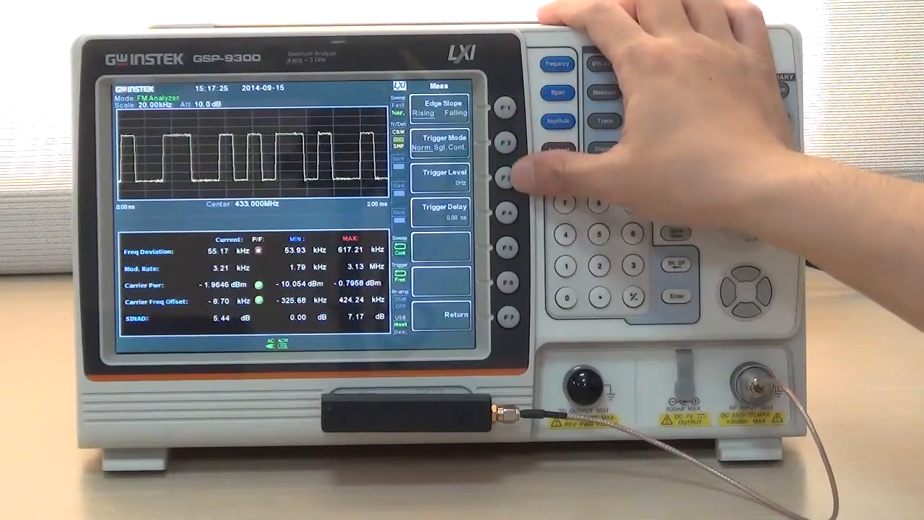
click(505, 143)
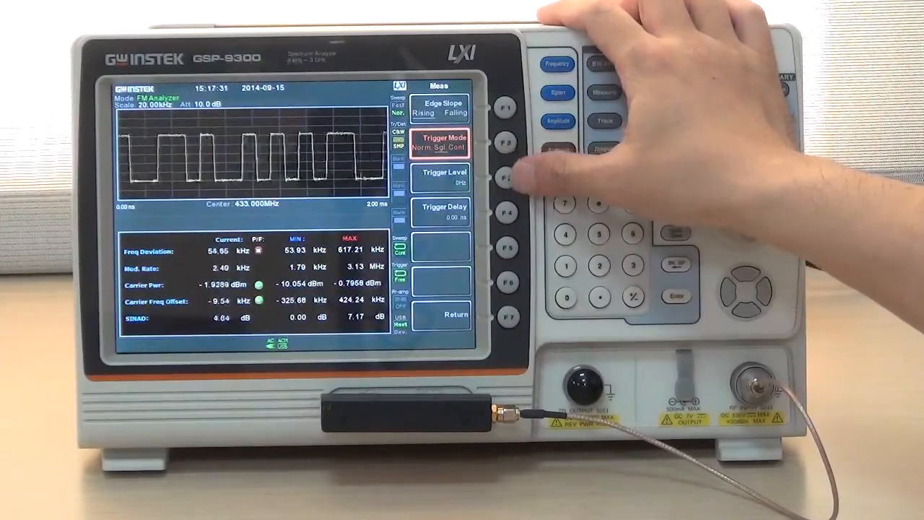
click(506, 179)
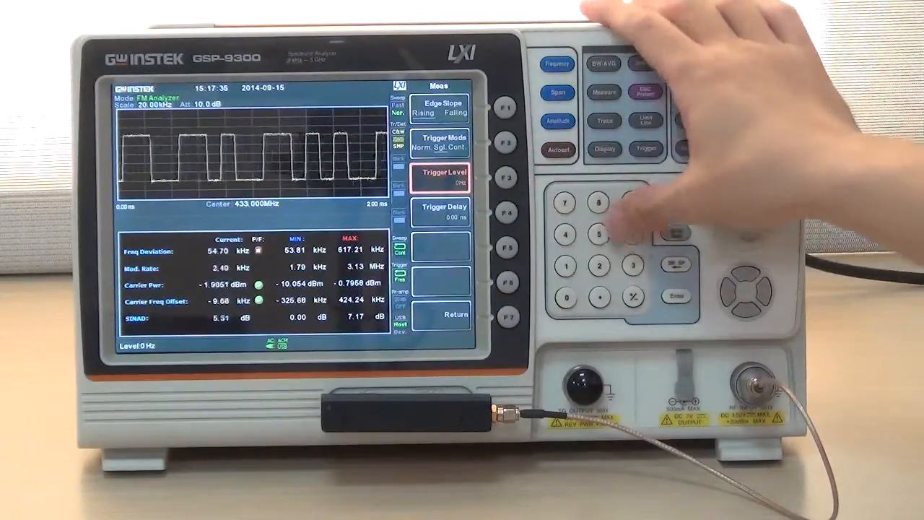
click(506, 177)
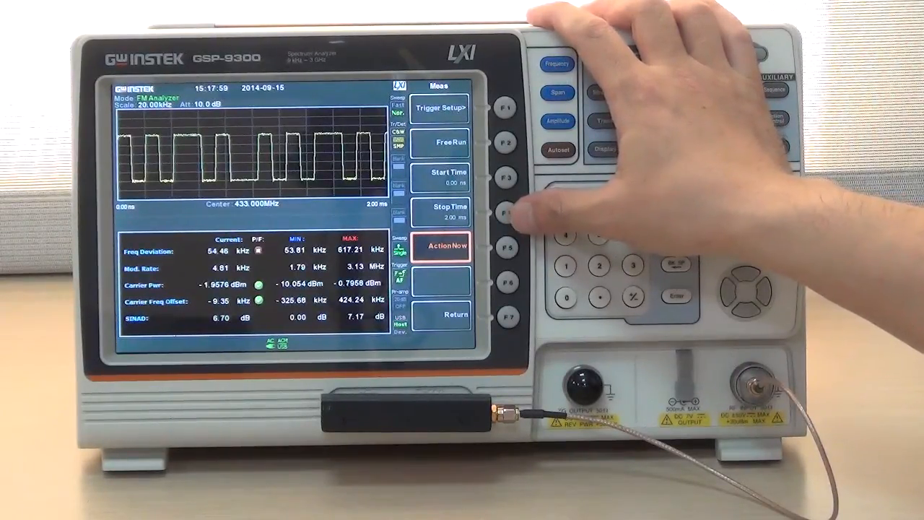
click(505, 211)
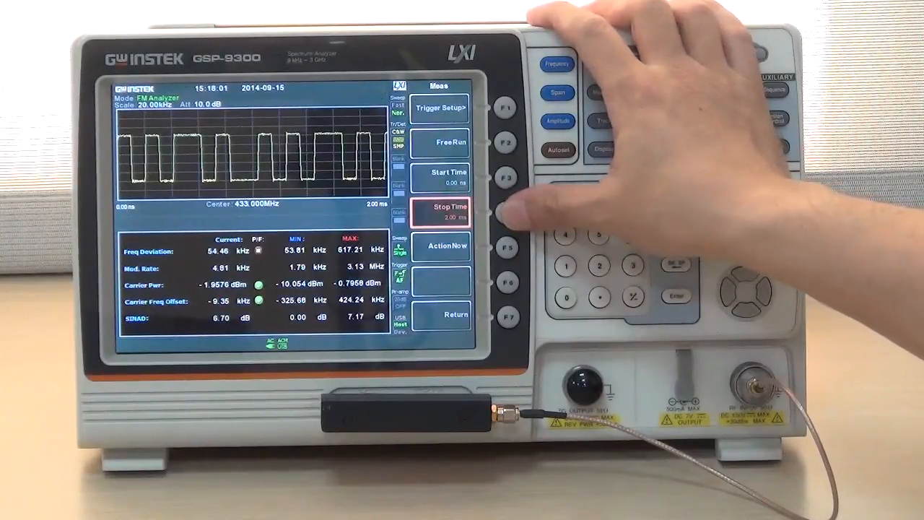